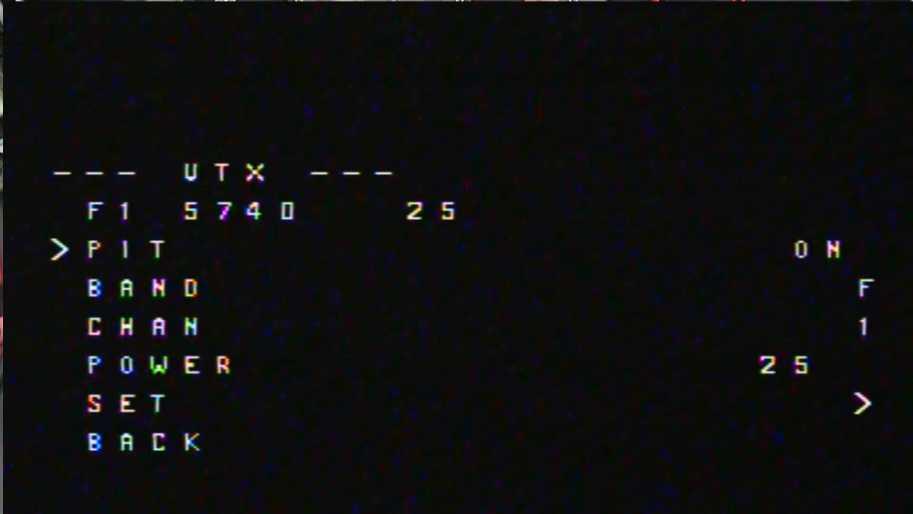
# Connect to the flight controller on COM4 and land on the Setup page.
pyautogui.press('Down')
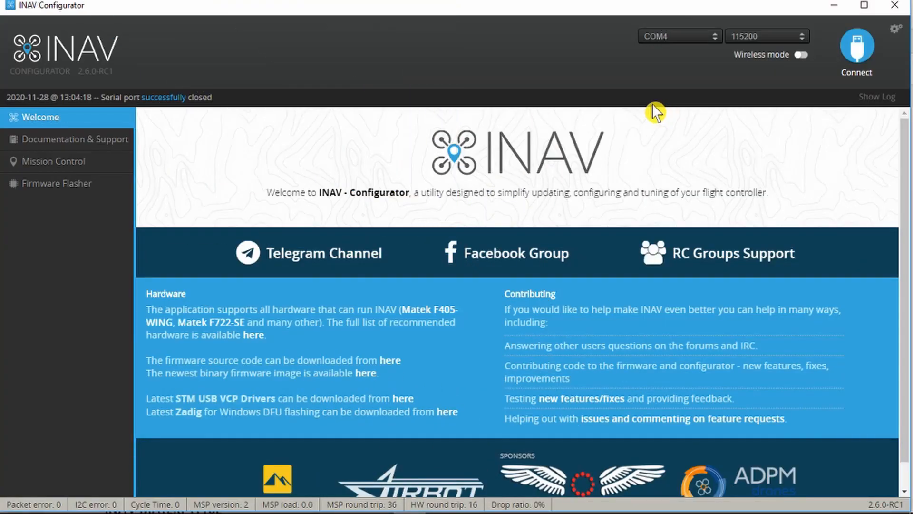
pyautogui.click(857, 47)
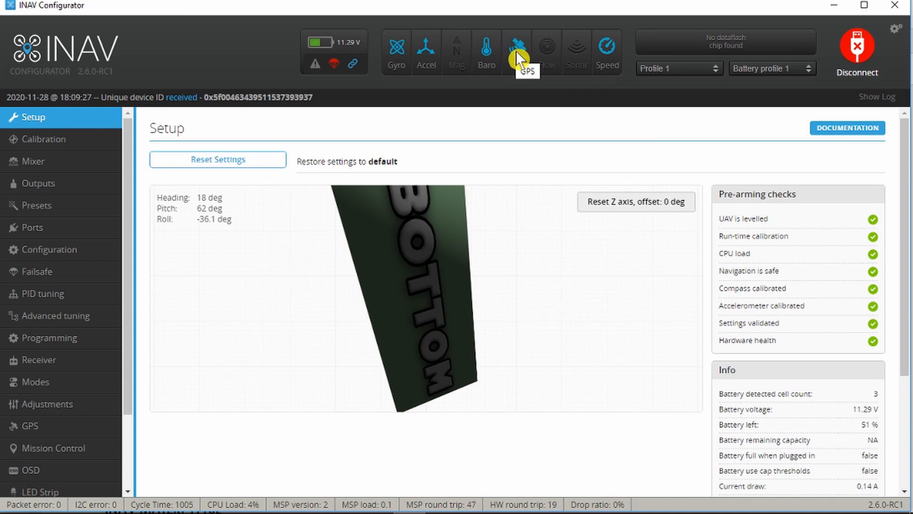
pyautogui.moveTo(457, 71)
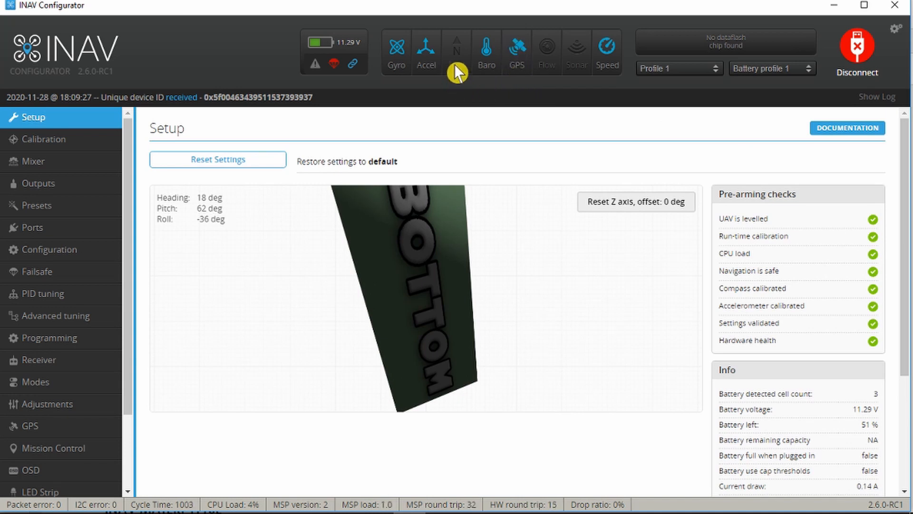
pyautogui.moveTo(420, 91)
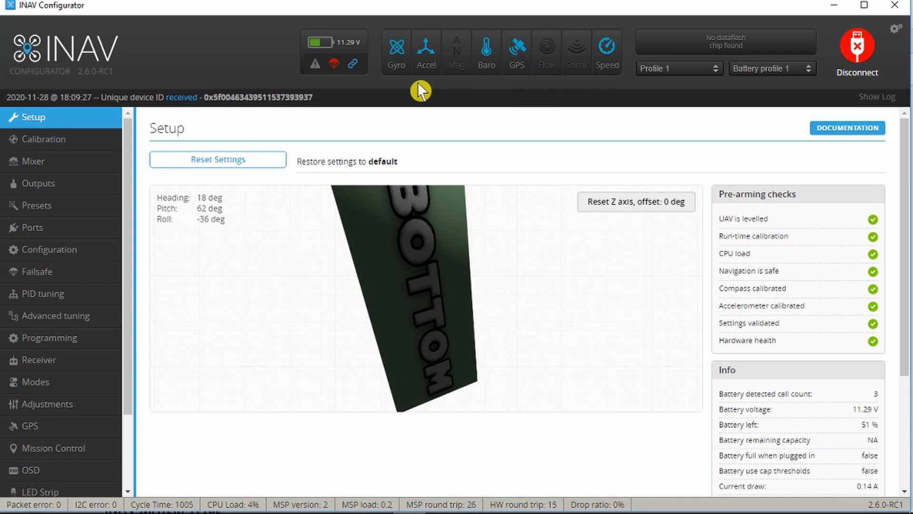
# In Configuration under Sensors, change the Magnetometer setting from NONE to AUTO.
pyautogui.click(49, 249)
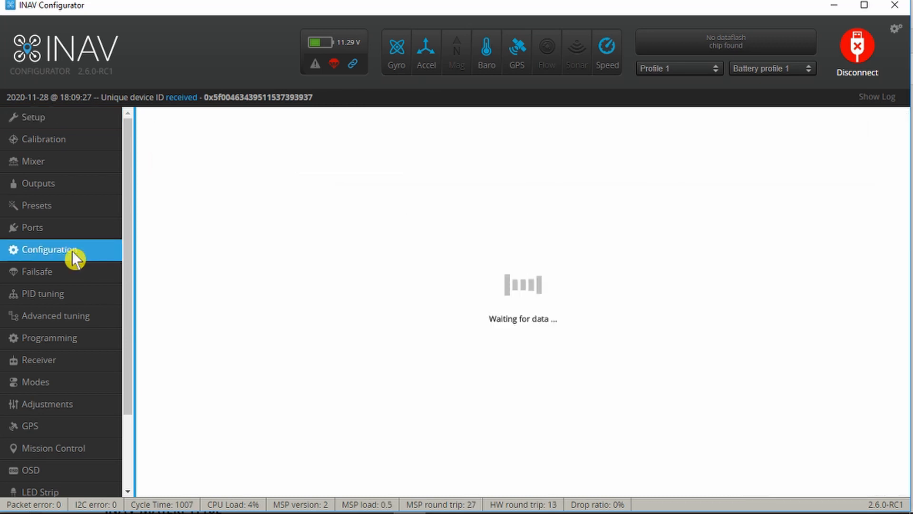
pyautogui.click(49, 250)
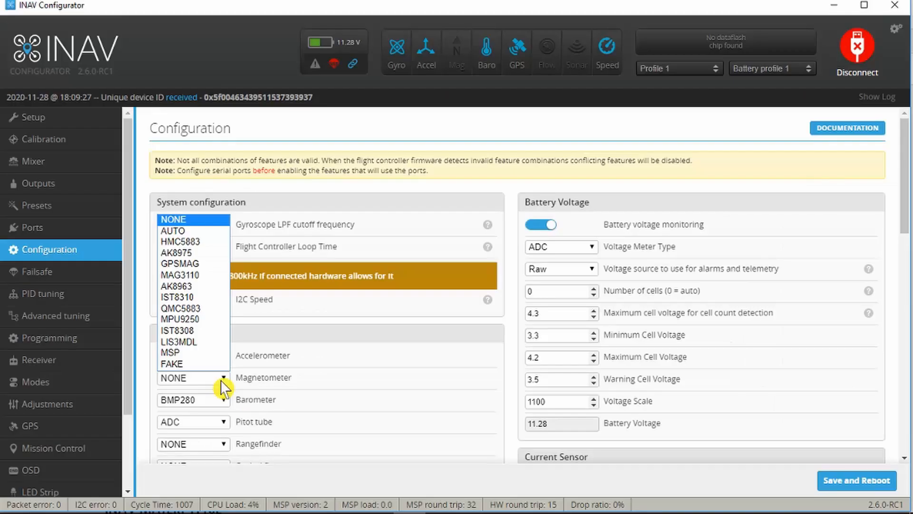
pyautogui.click(172, 231)
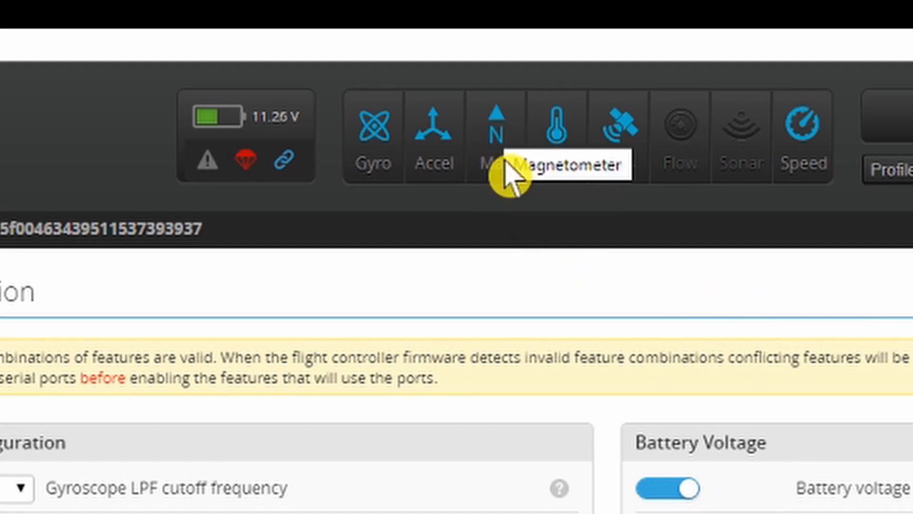
pyautogui.moveTo(530, 212)
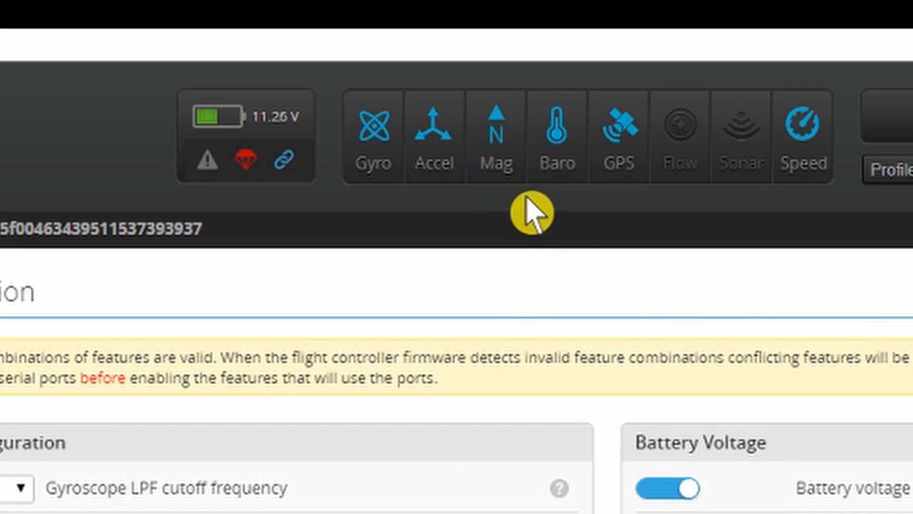